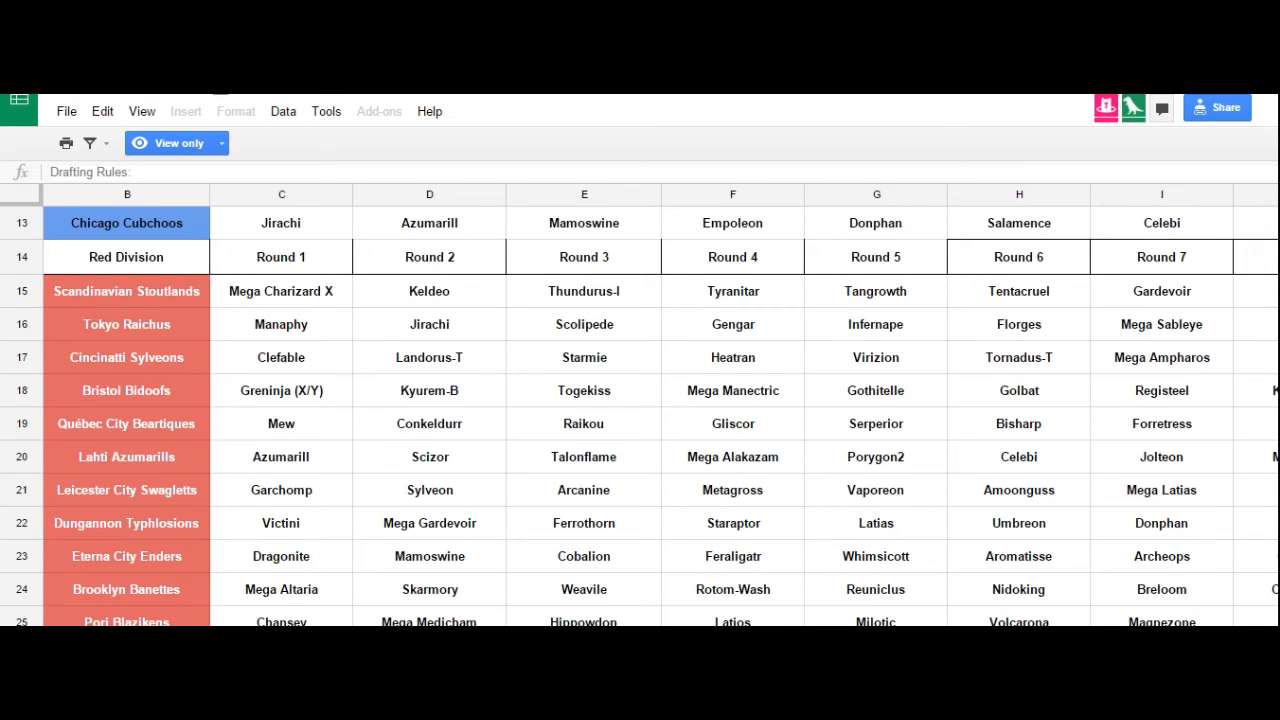
Scroll right until the Round 8 picks column is visible
scroll("right", 3)
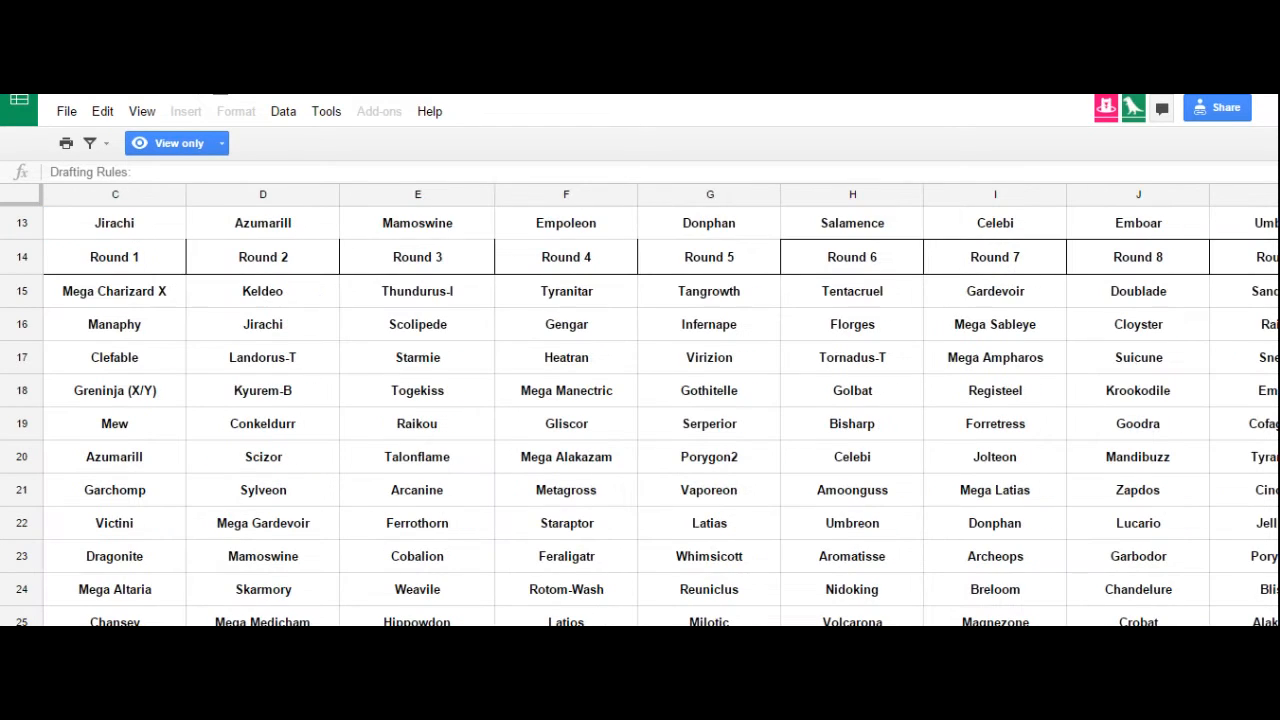
Scroll the draft sheet to show the Red Division teams beside the drafting rules
scroll("right", 3)
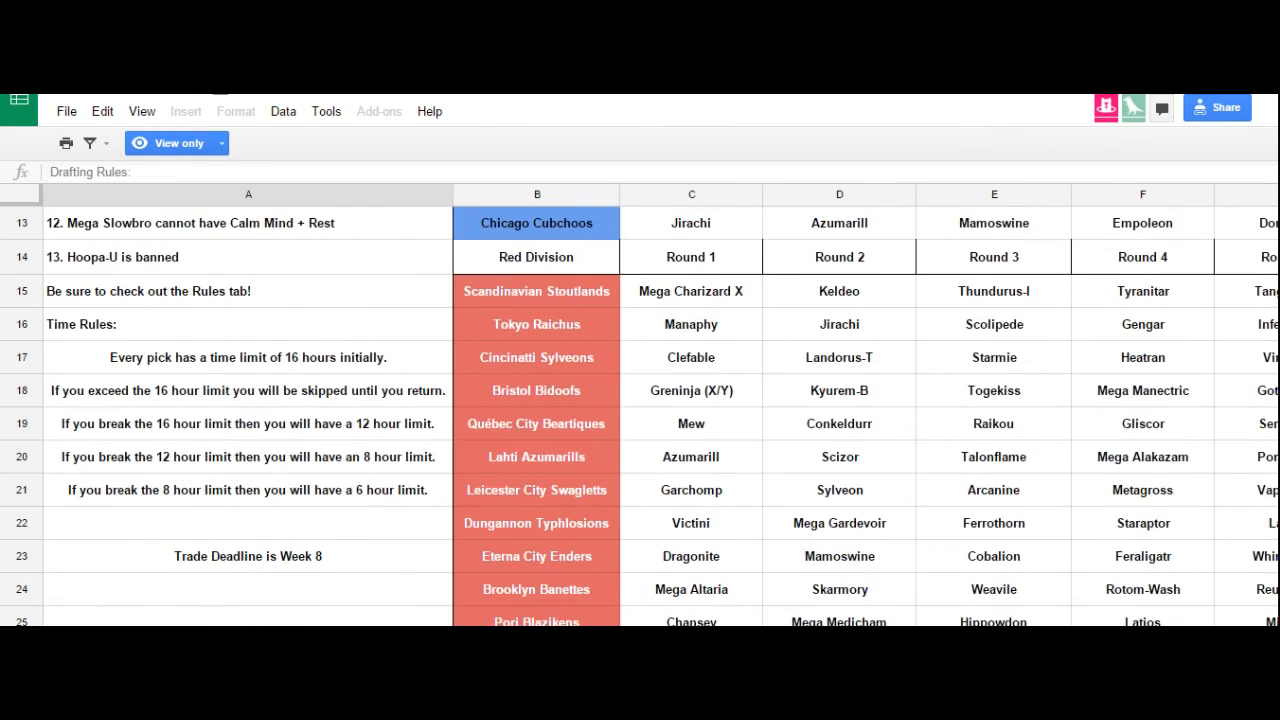
Scroll right past the rules column to show teams with Rounds 1–7 picks
scroll("right", 3)
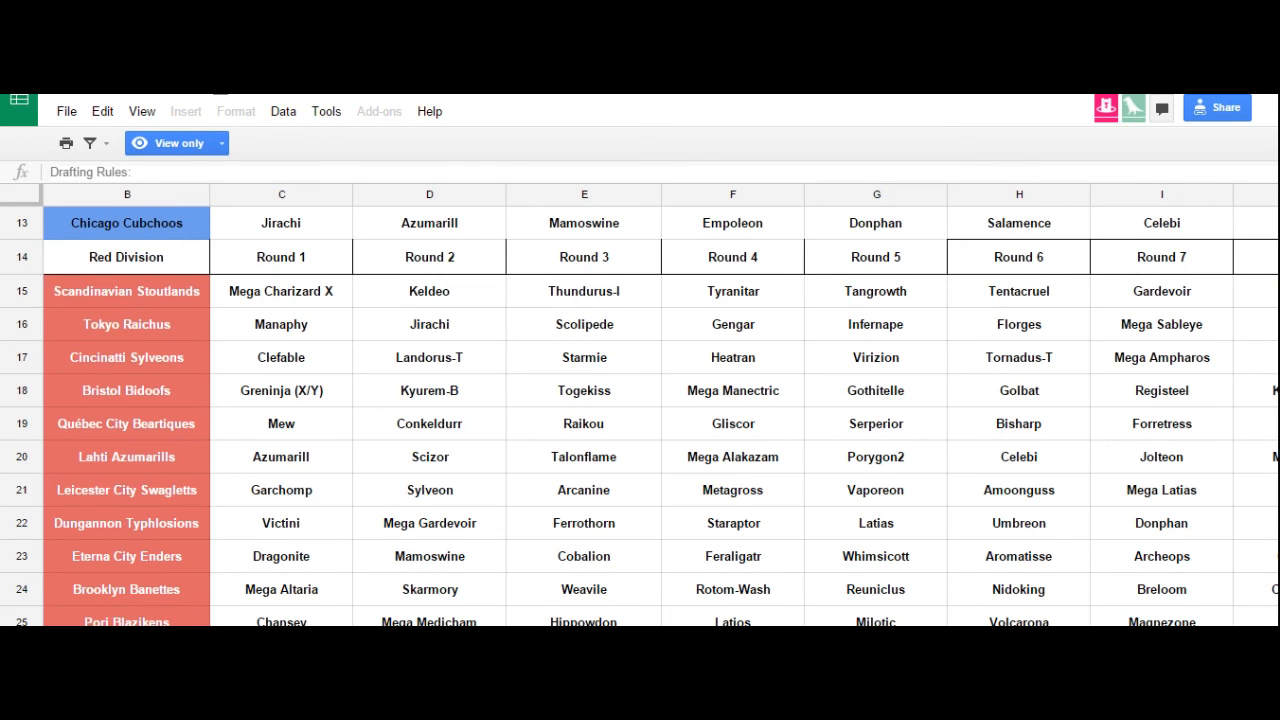
mouse_move(1230, 622)
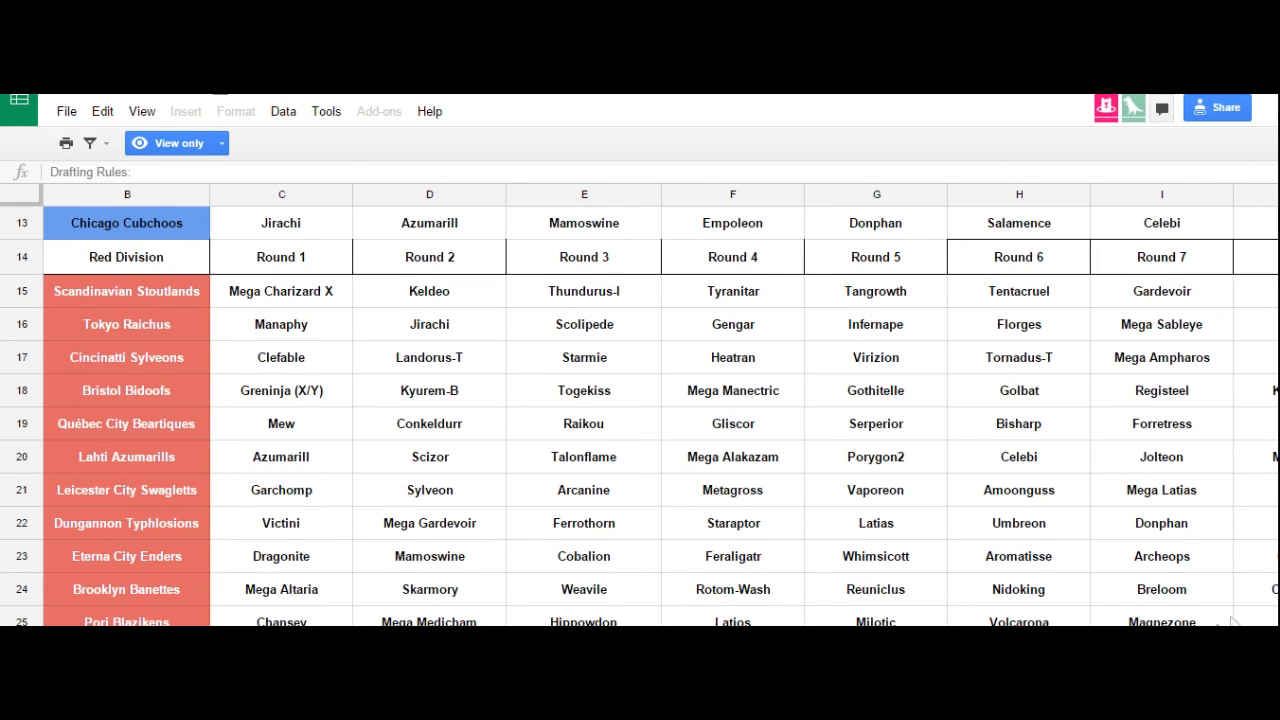
scroll("down", 3)
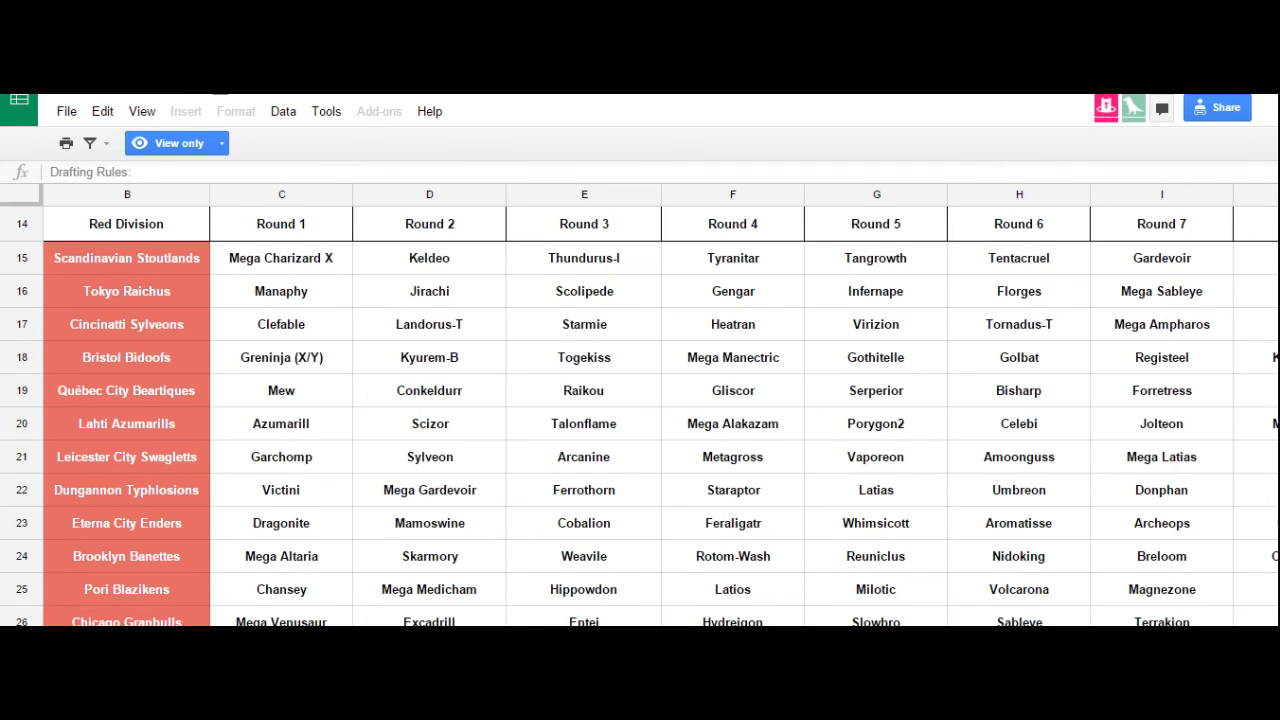
left_click(126, 258)
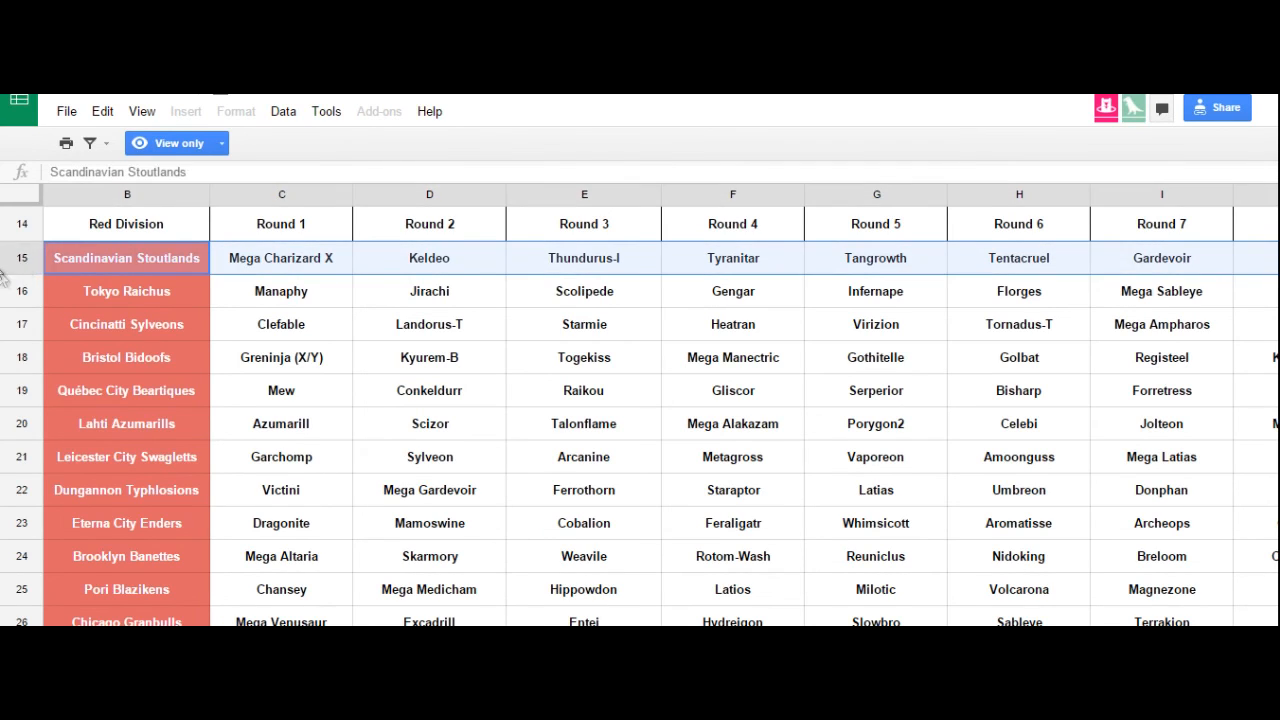
mouse_move(314, 604)
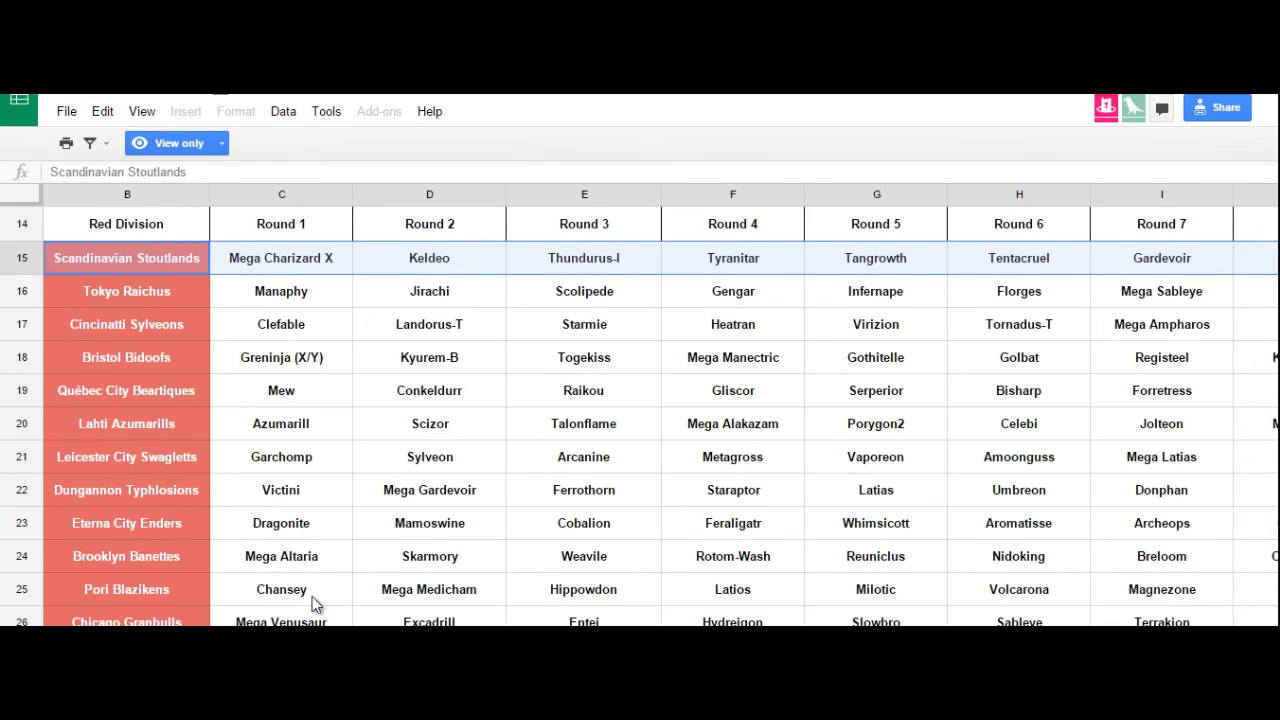
mouse_move(316, 548)
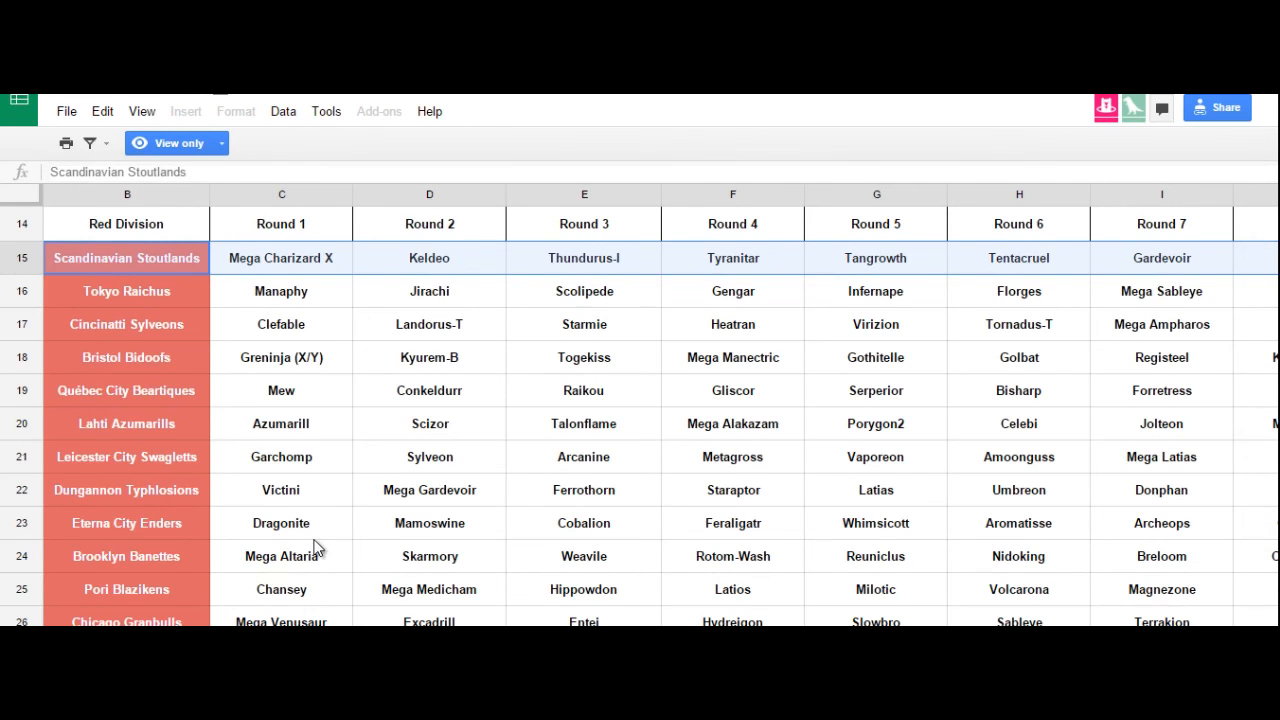
mouse_move(1236, 604)
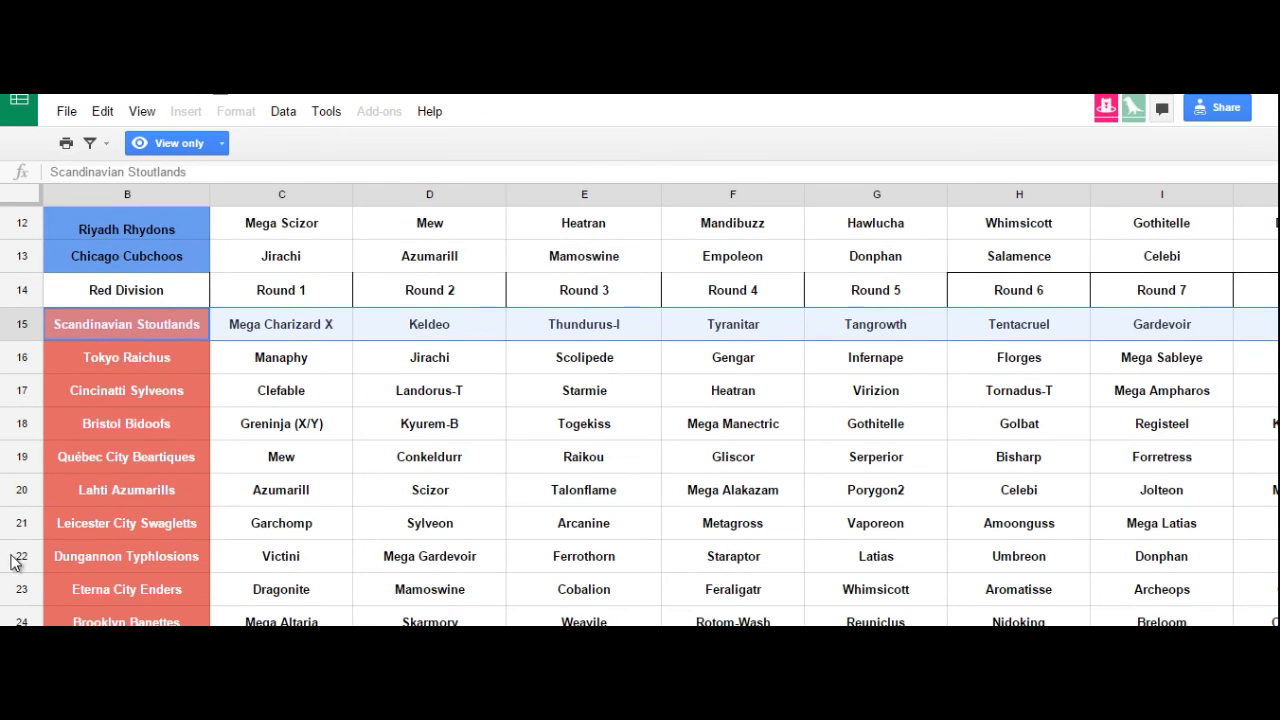
left_click(126, 556)
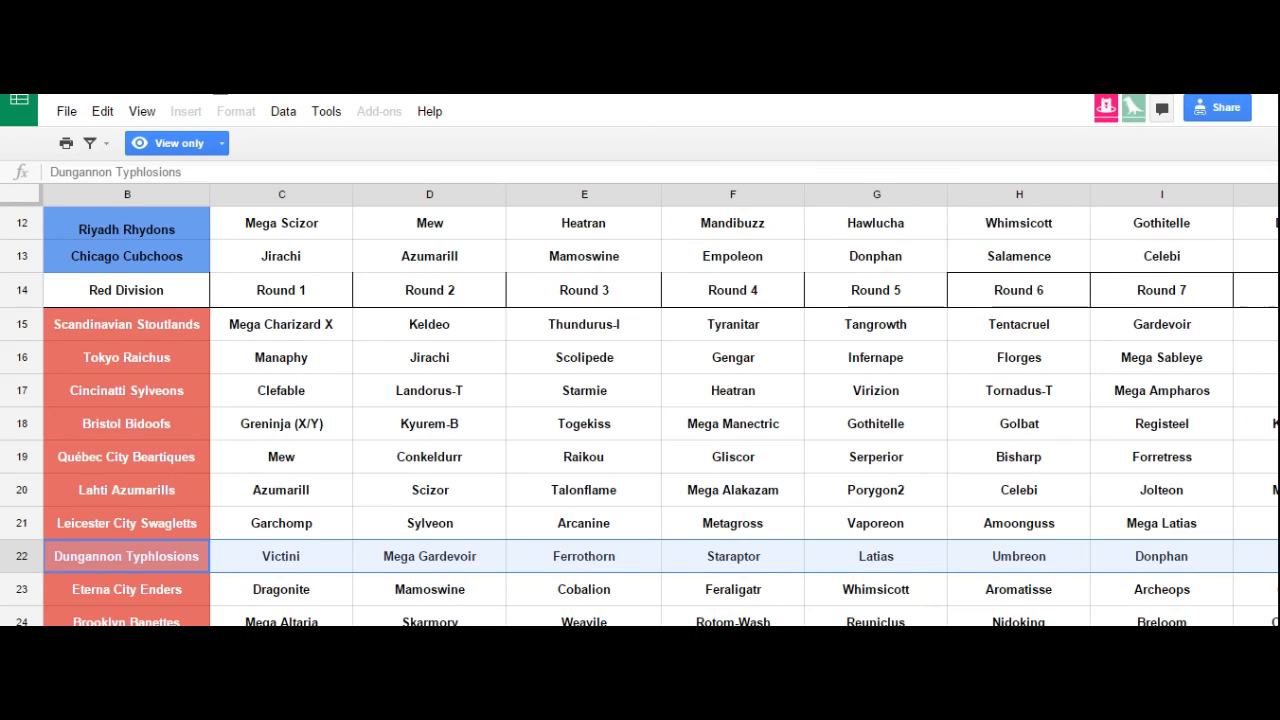
mouse_move(68, 496)
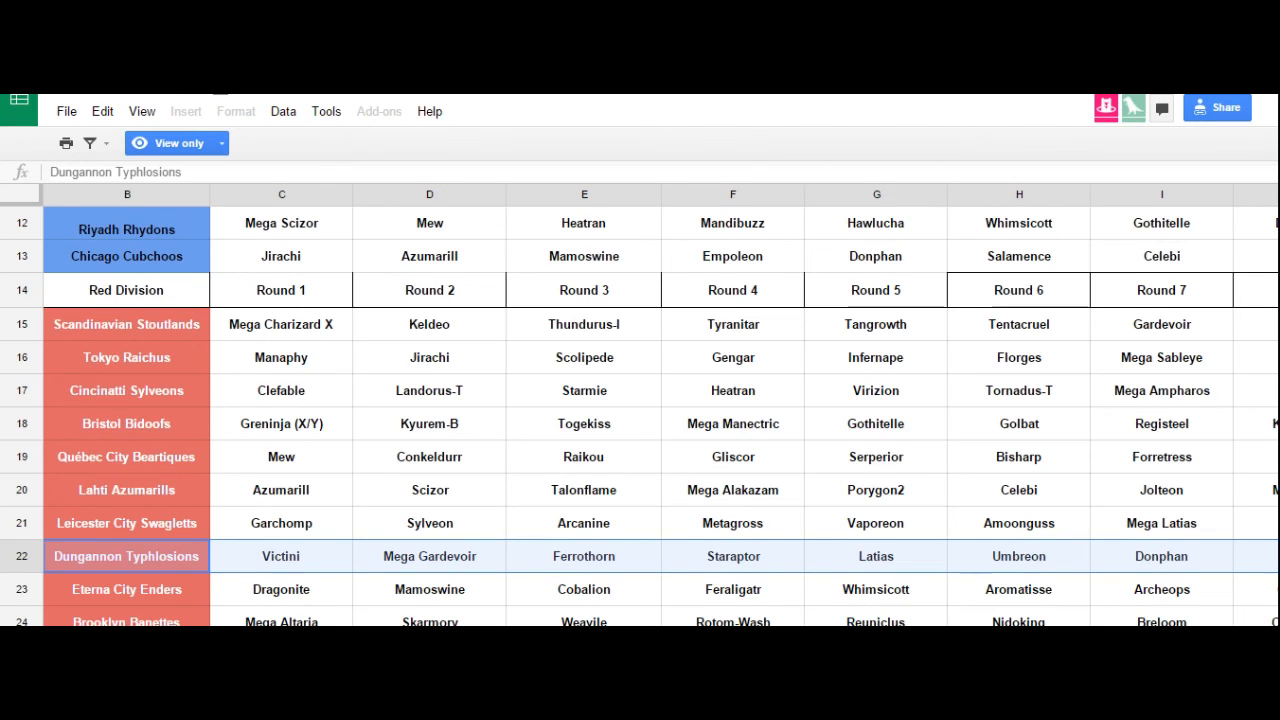
mouse_move(254, 562)
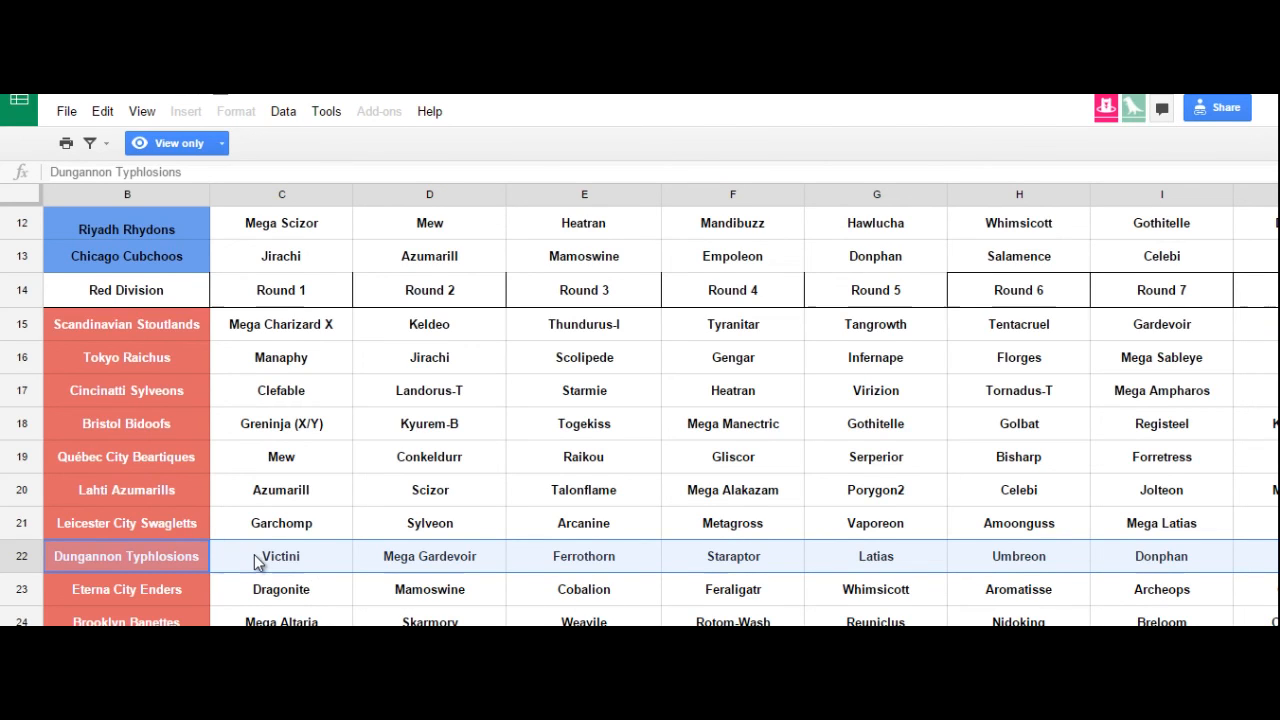
left_click(280, 556)
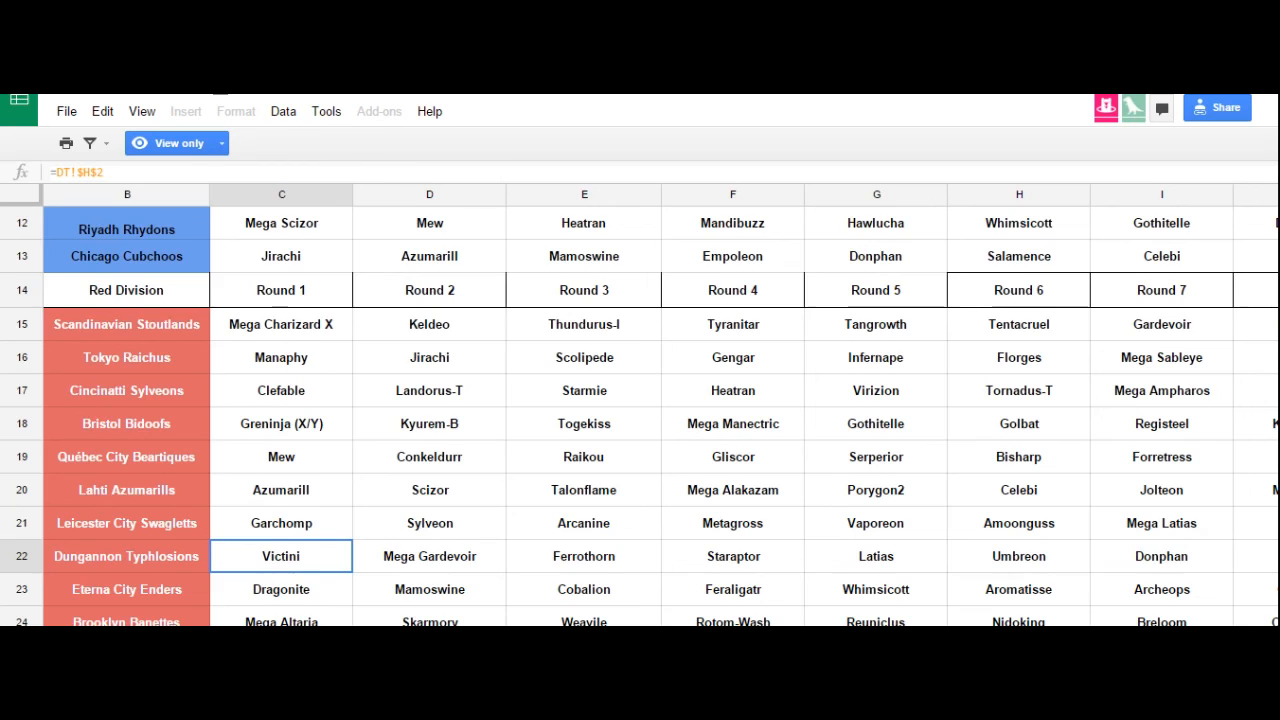
scroll("right", 3)
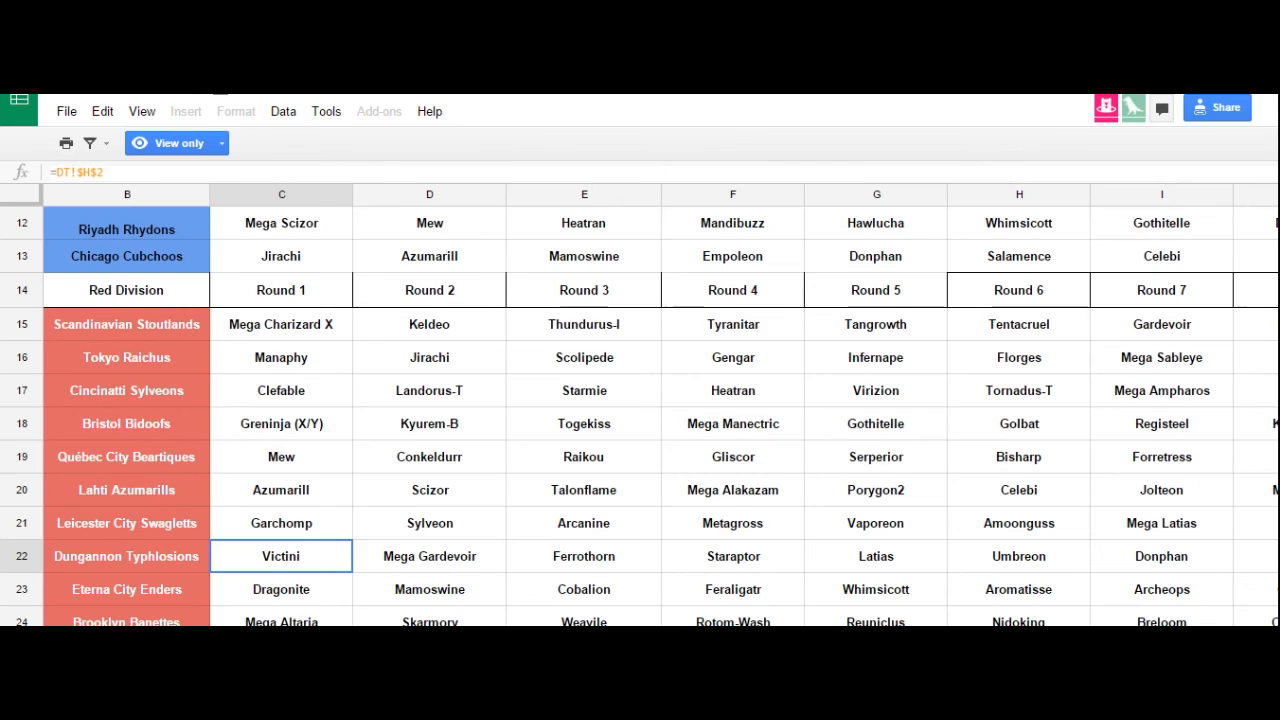
Scroll down to the Red Division's last team, the Chicago Granbulls row
scroll("down", 3)
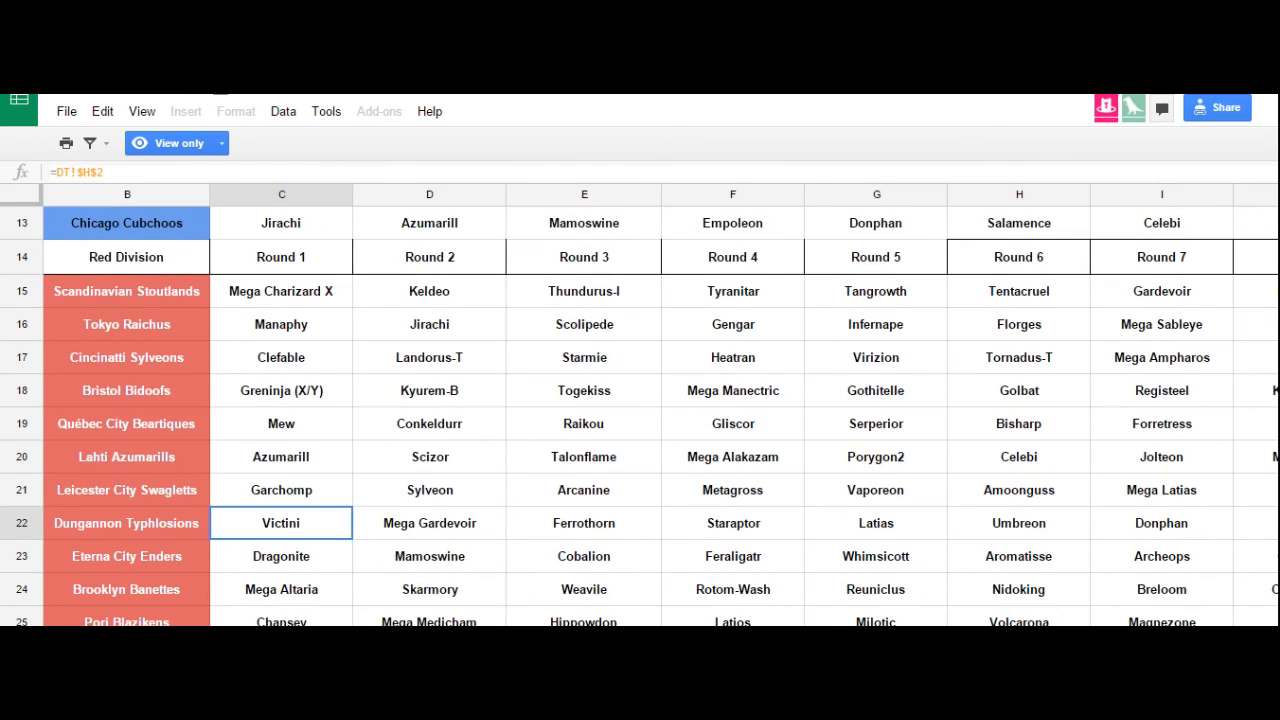
scroll("down", 3)
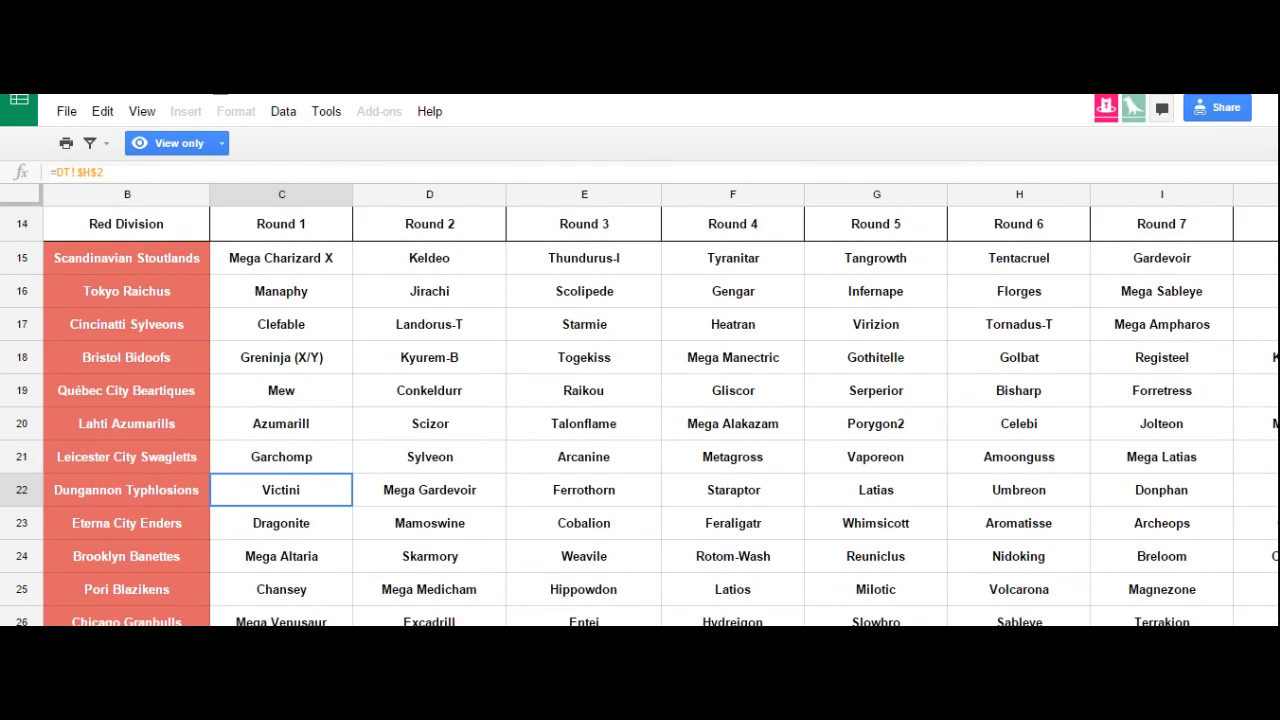
scroll("down", 3)
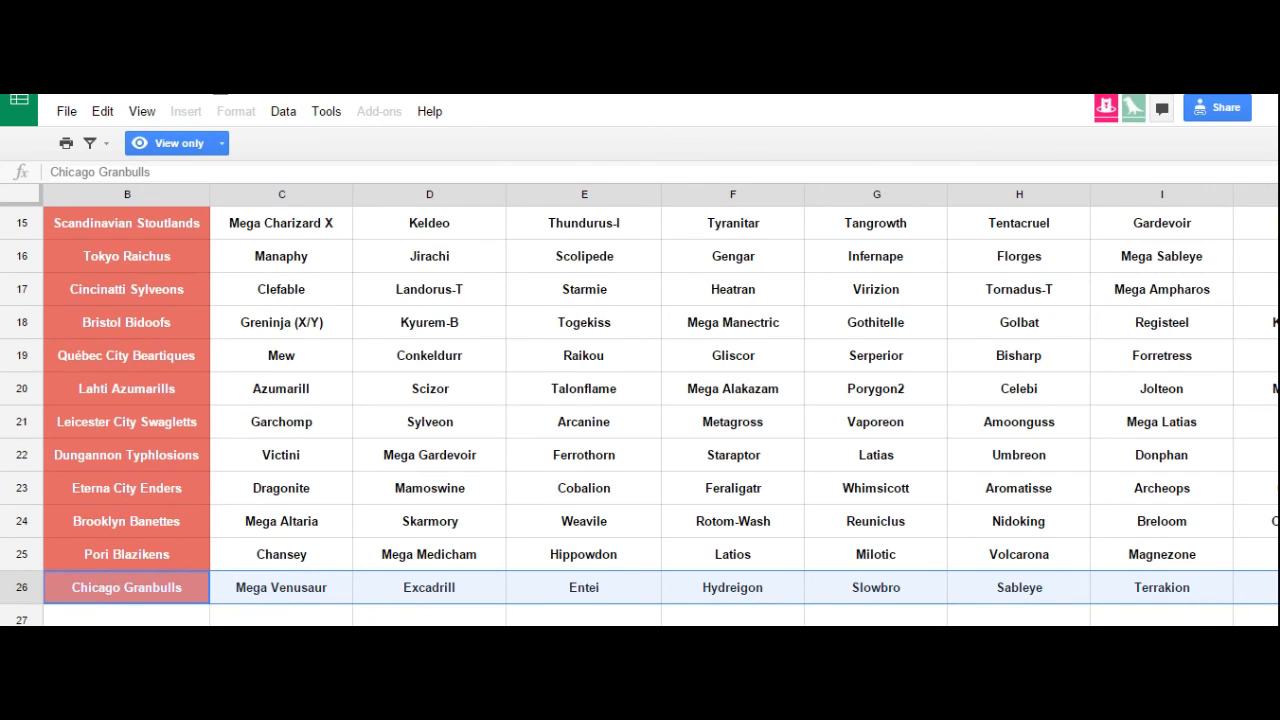
mouse_move(1262, 240)
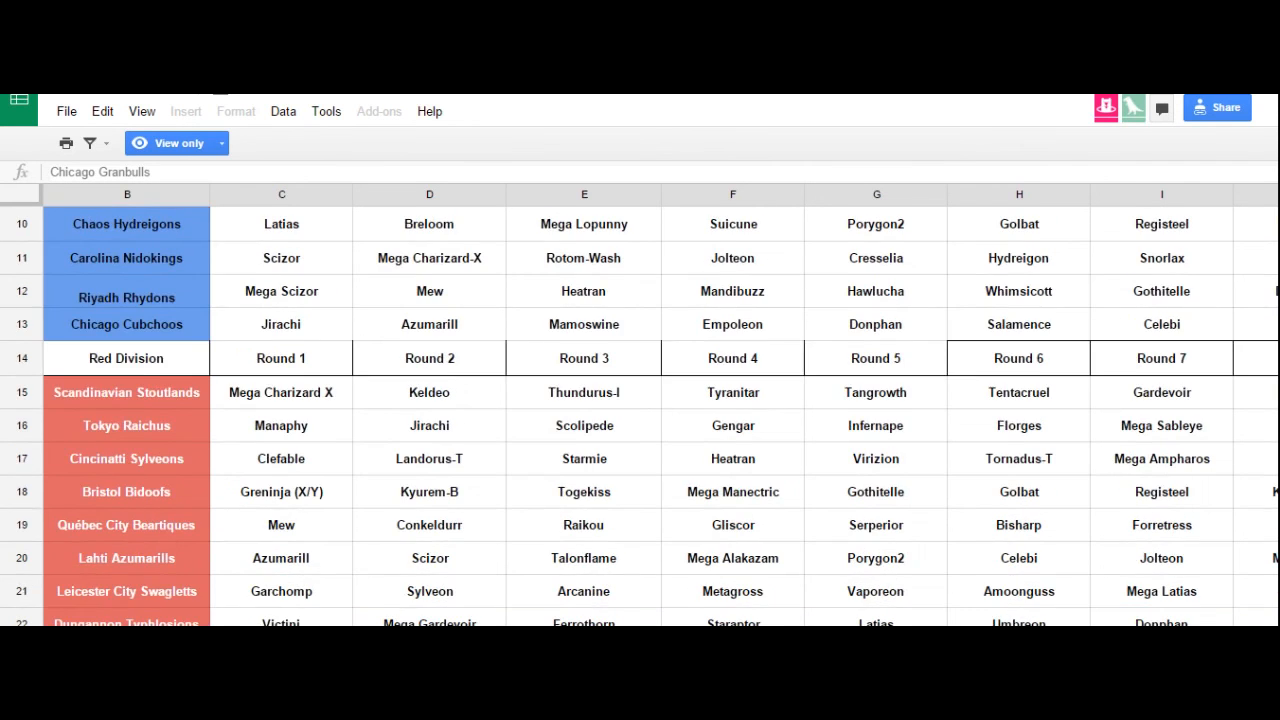
scroll("down", 3)
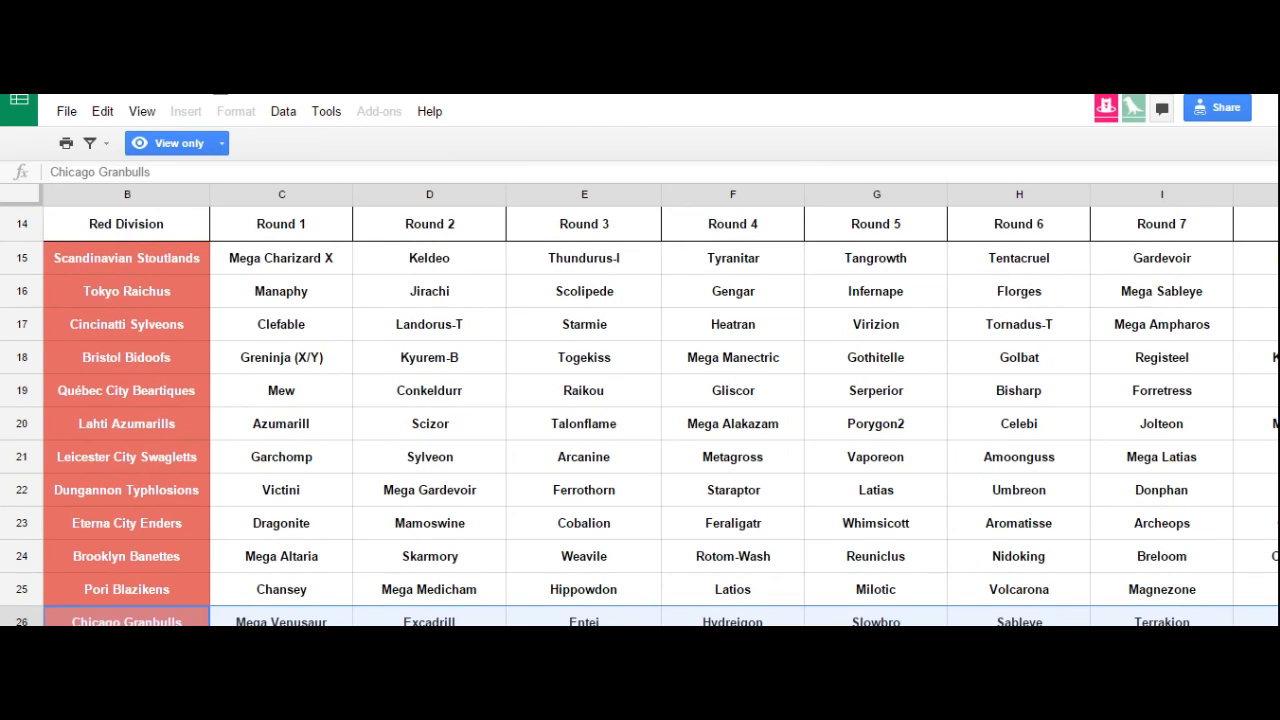